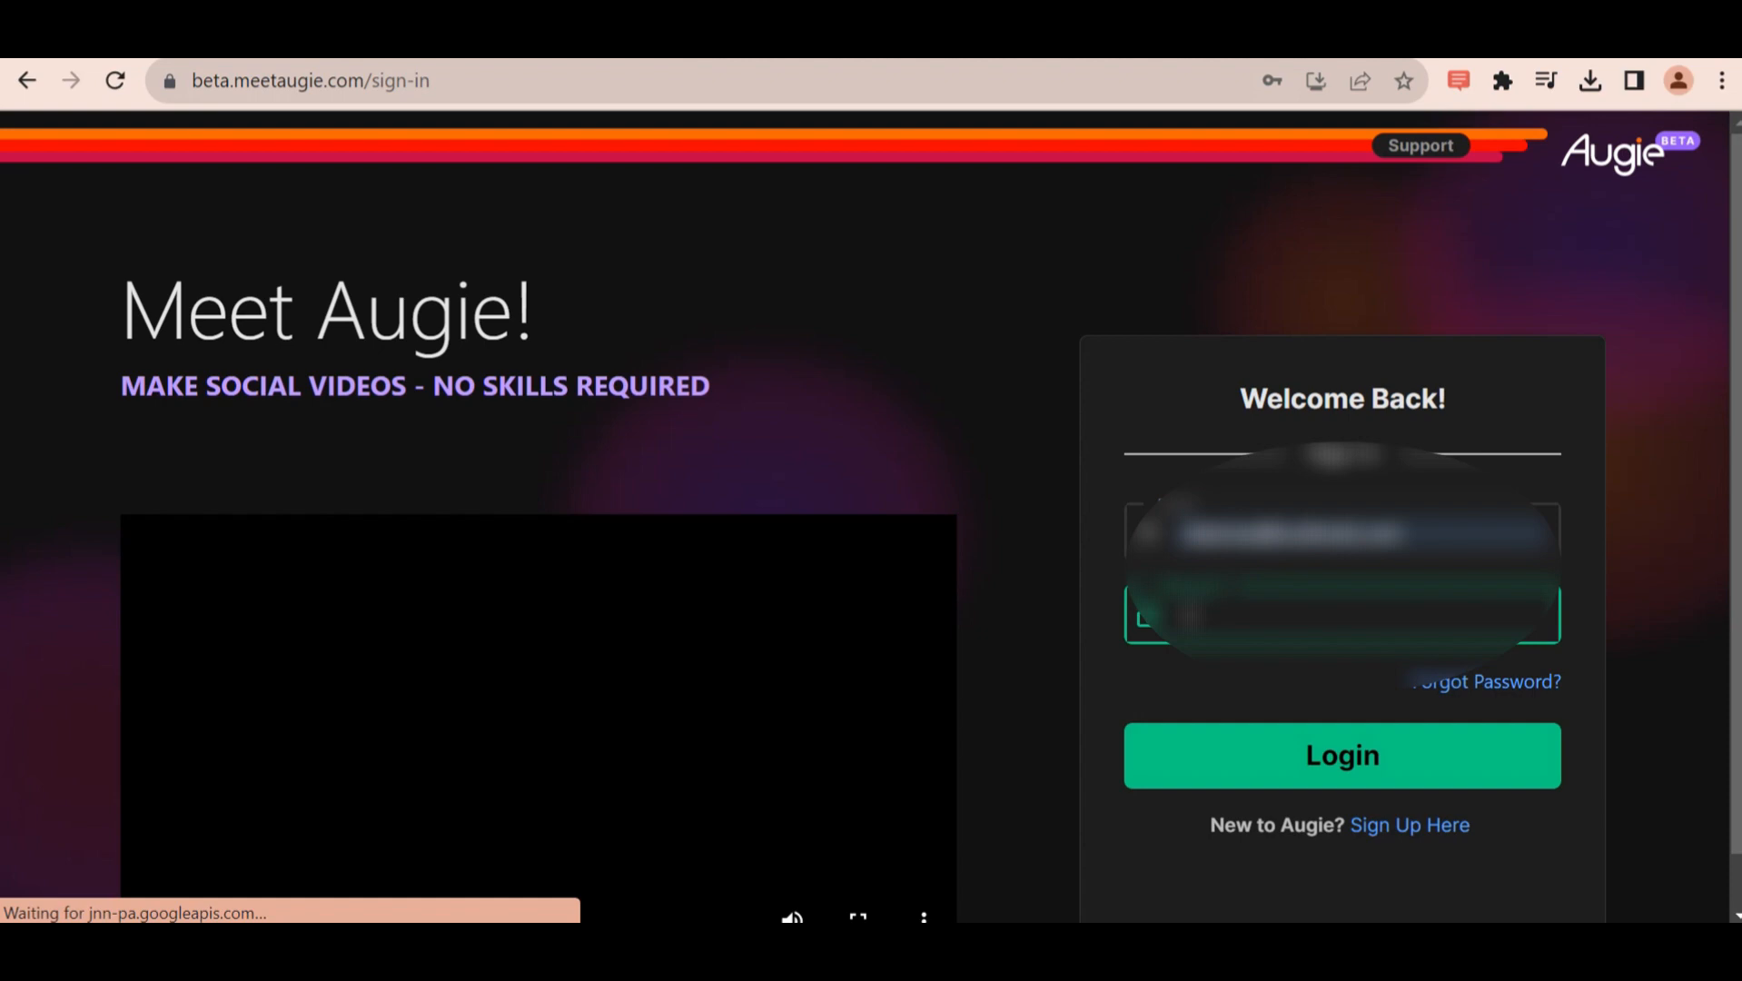
Sign in to Augie with the account password, landing on the dashboard
type("password")
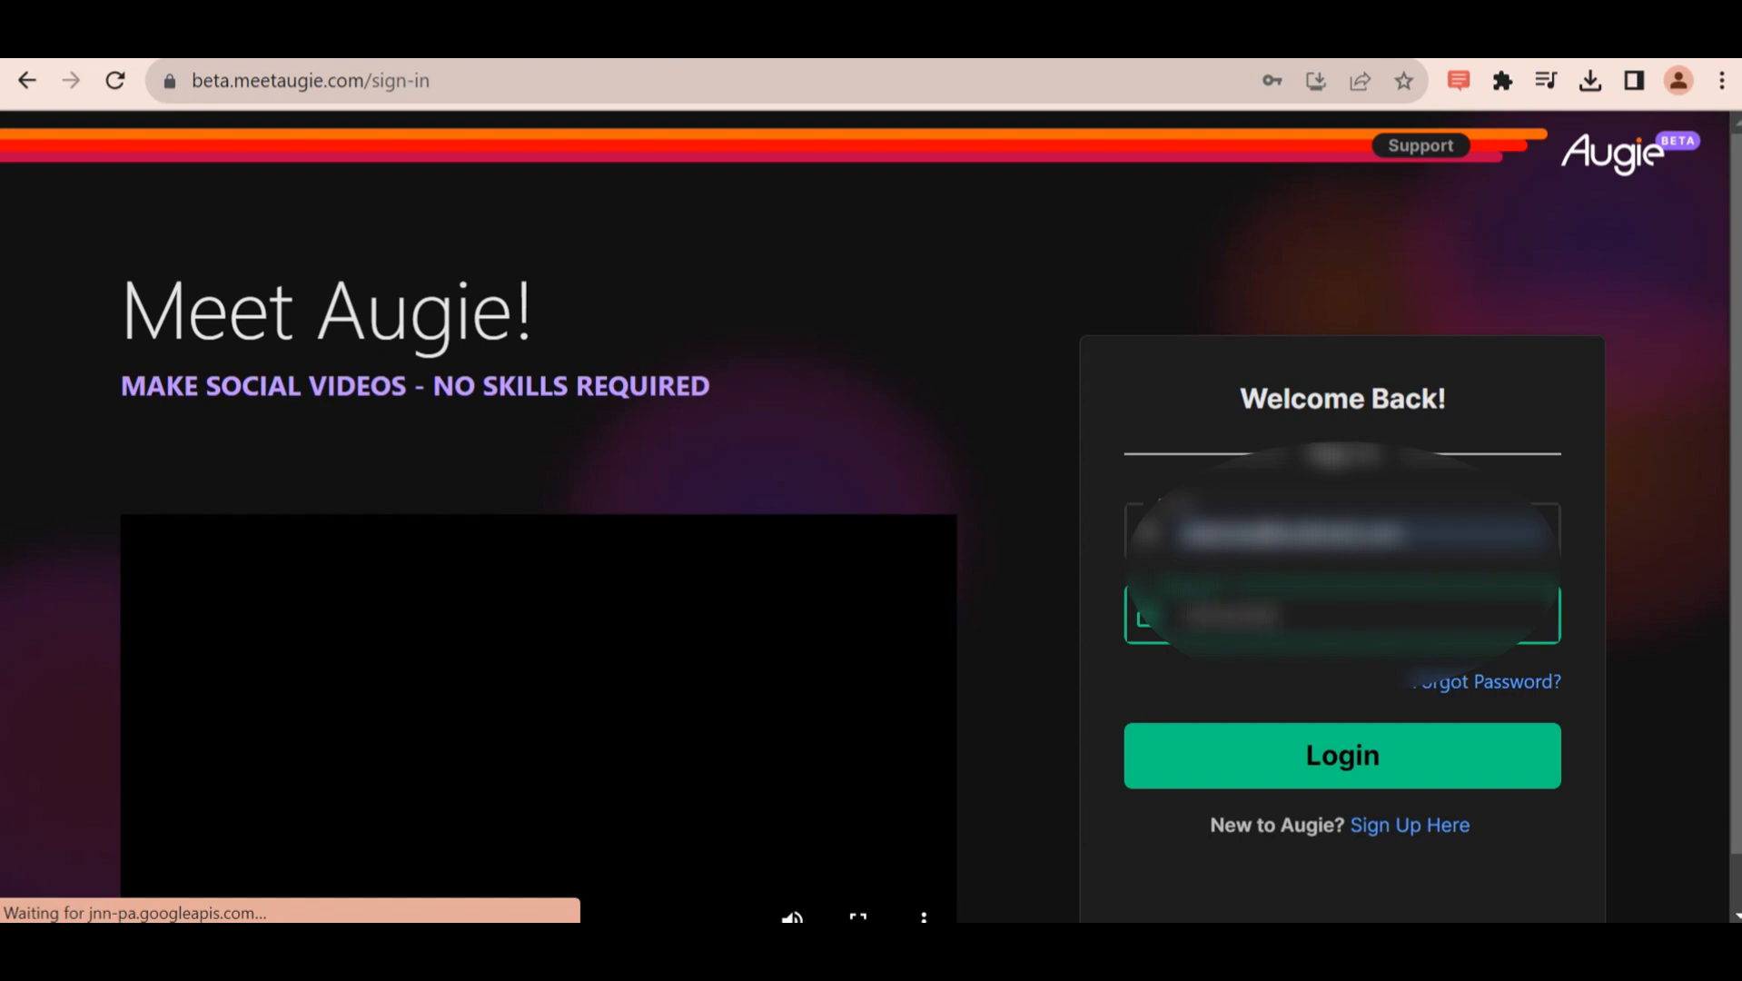
left_click(1341, 756)
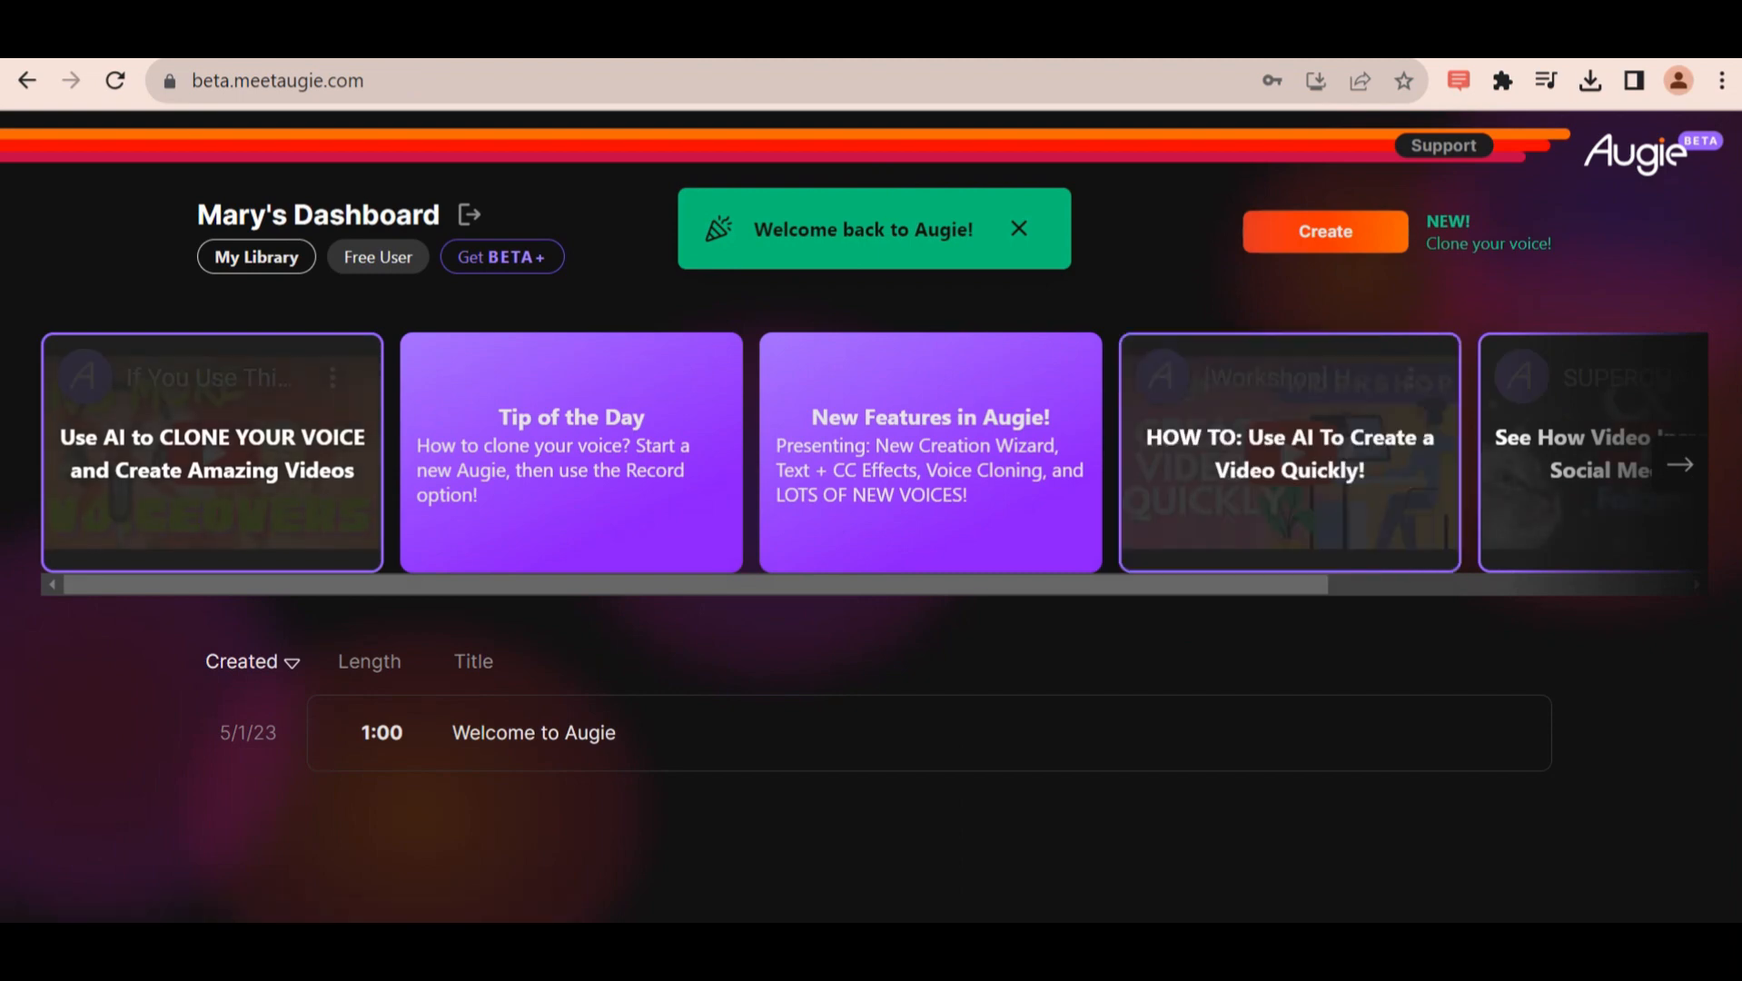
Start a new video using the 'I have a script that I want to turn into a video' option
left_click(1322, 231)
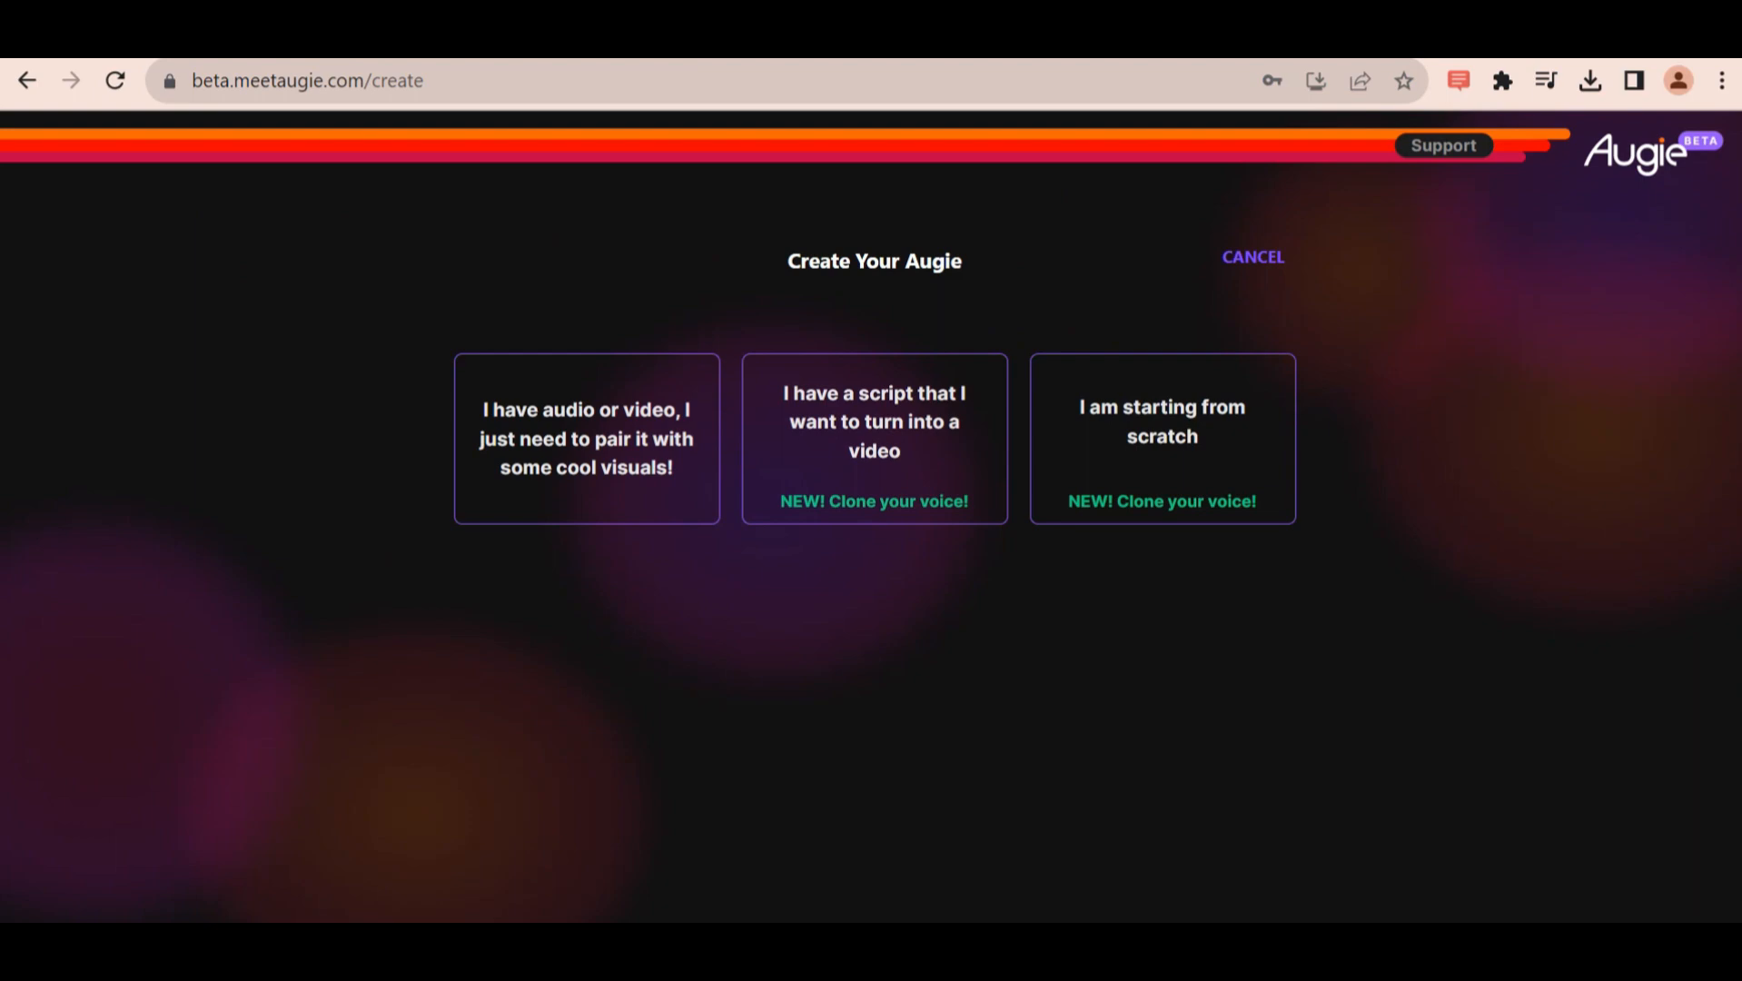
left_click(873, 439)
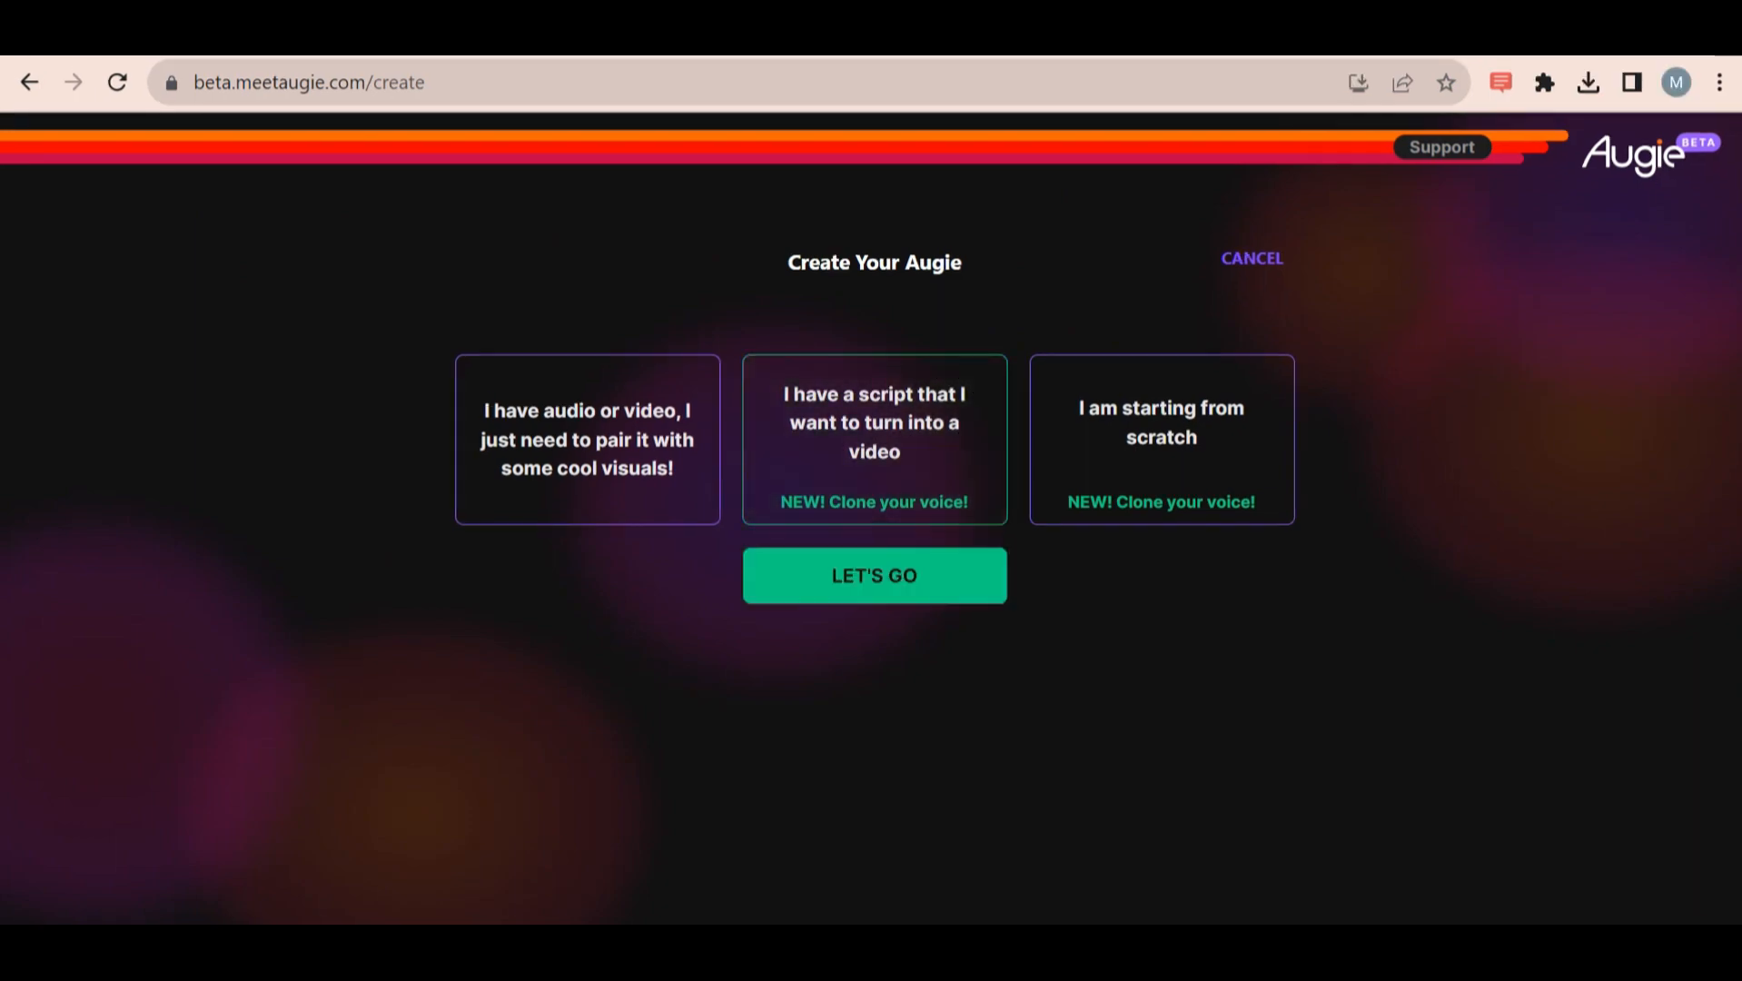
left_click(873, 574)
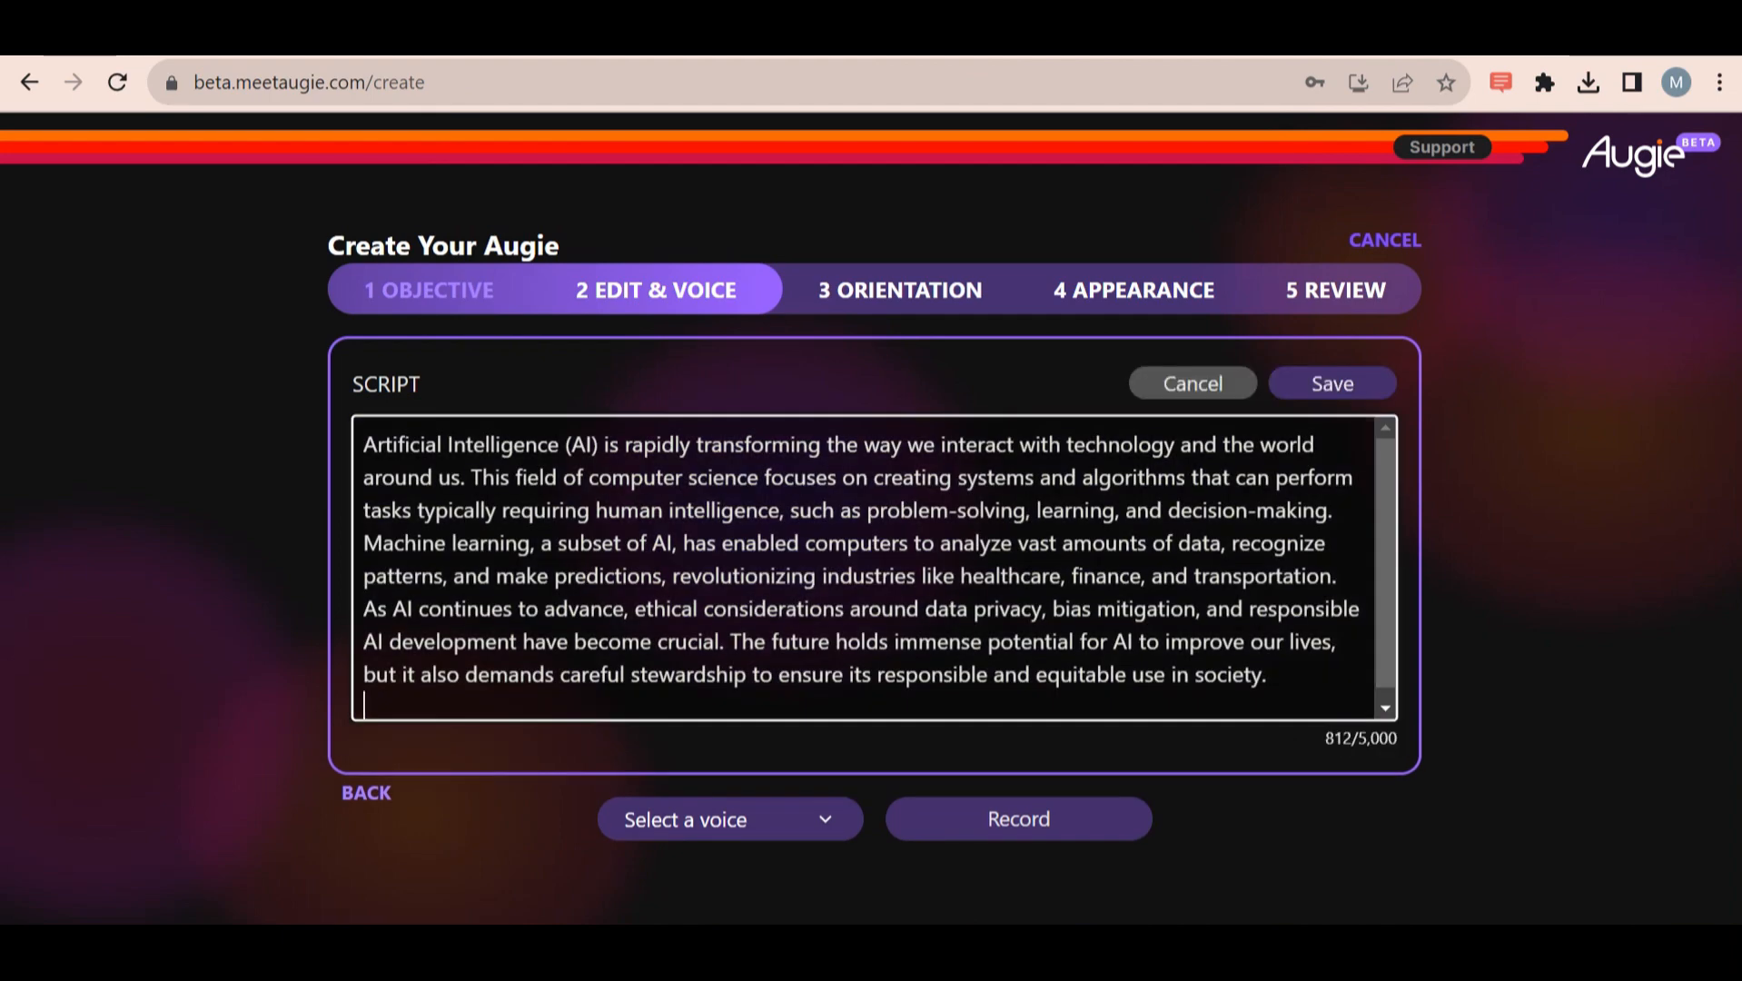
Save the script and record it aloud with 'Clone my voice for future augies' enabled
left_click(1331, 381)
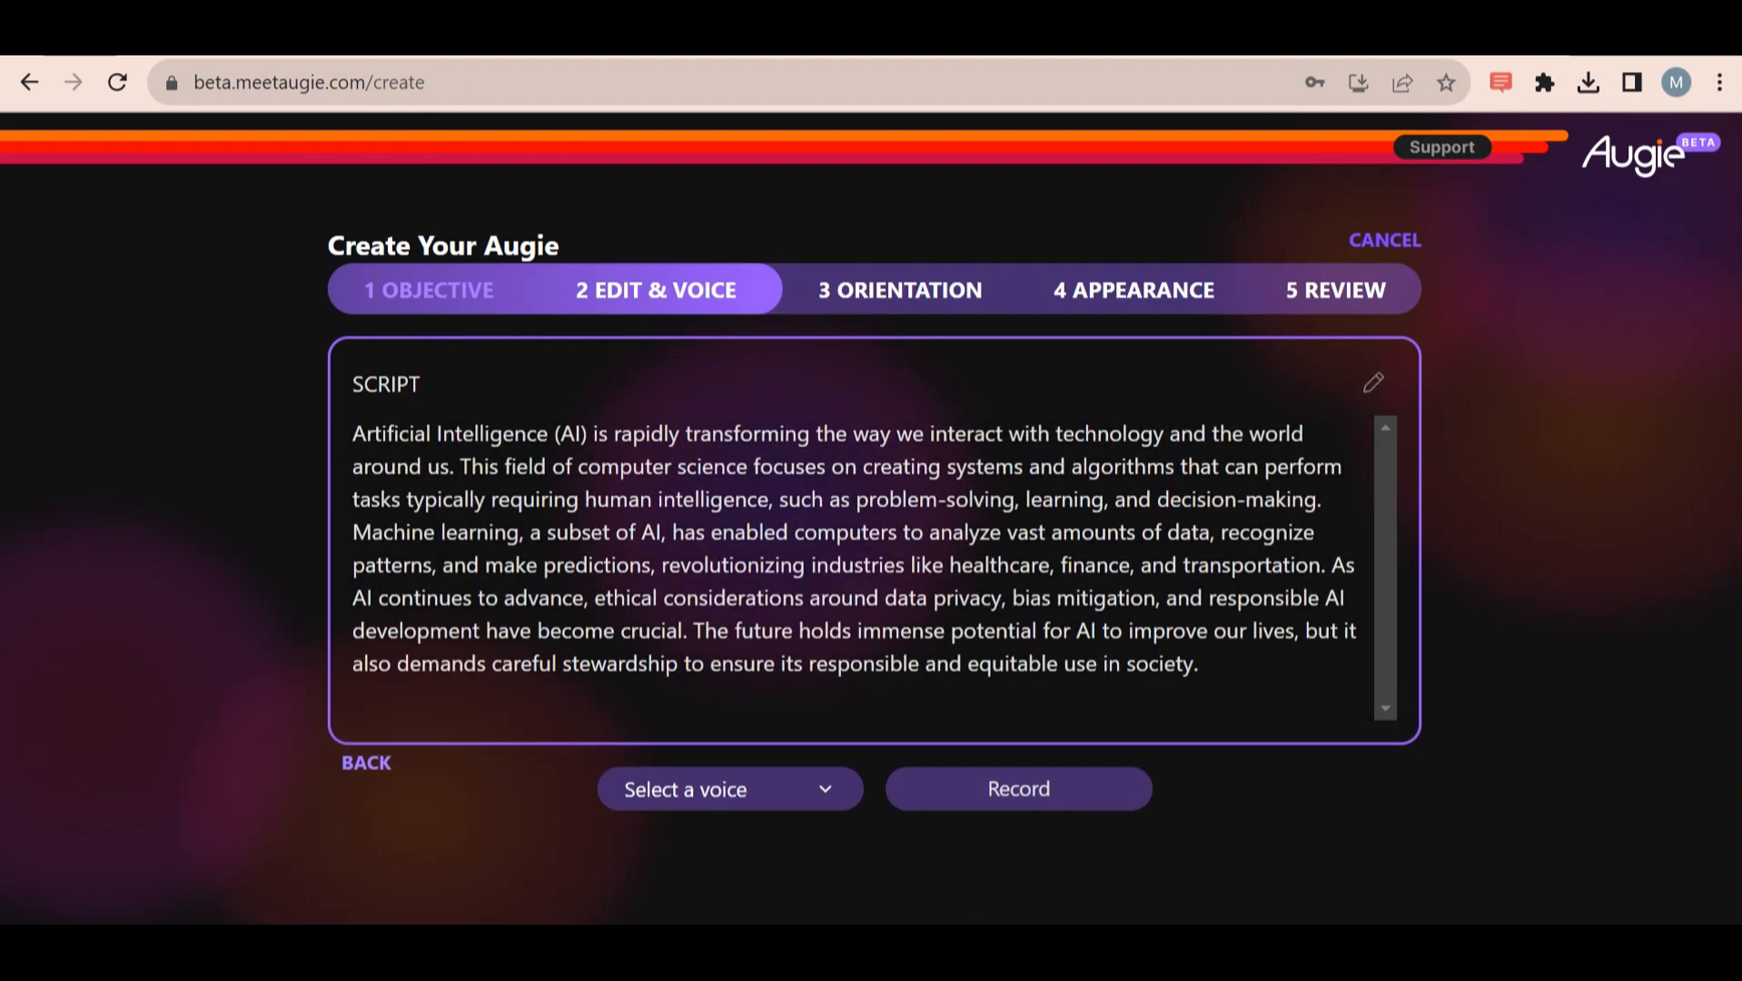
left_click(1016, 788)
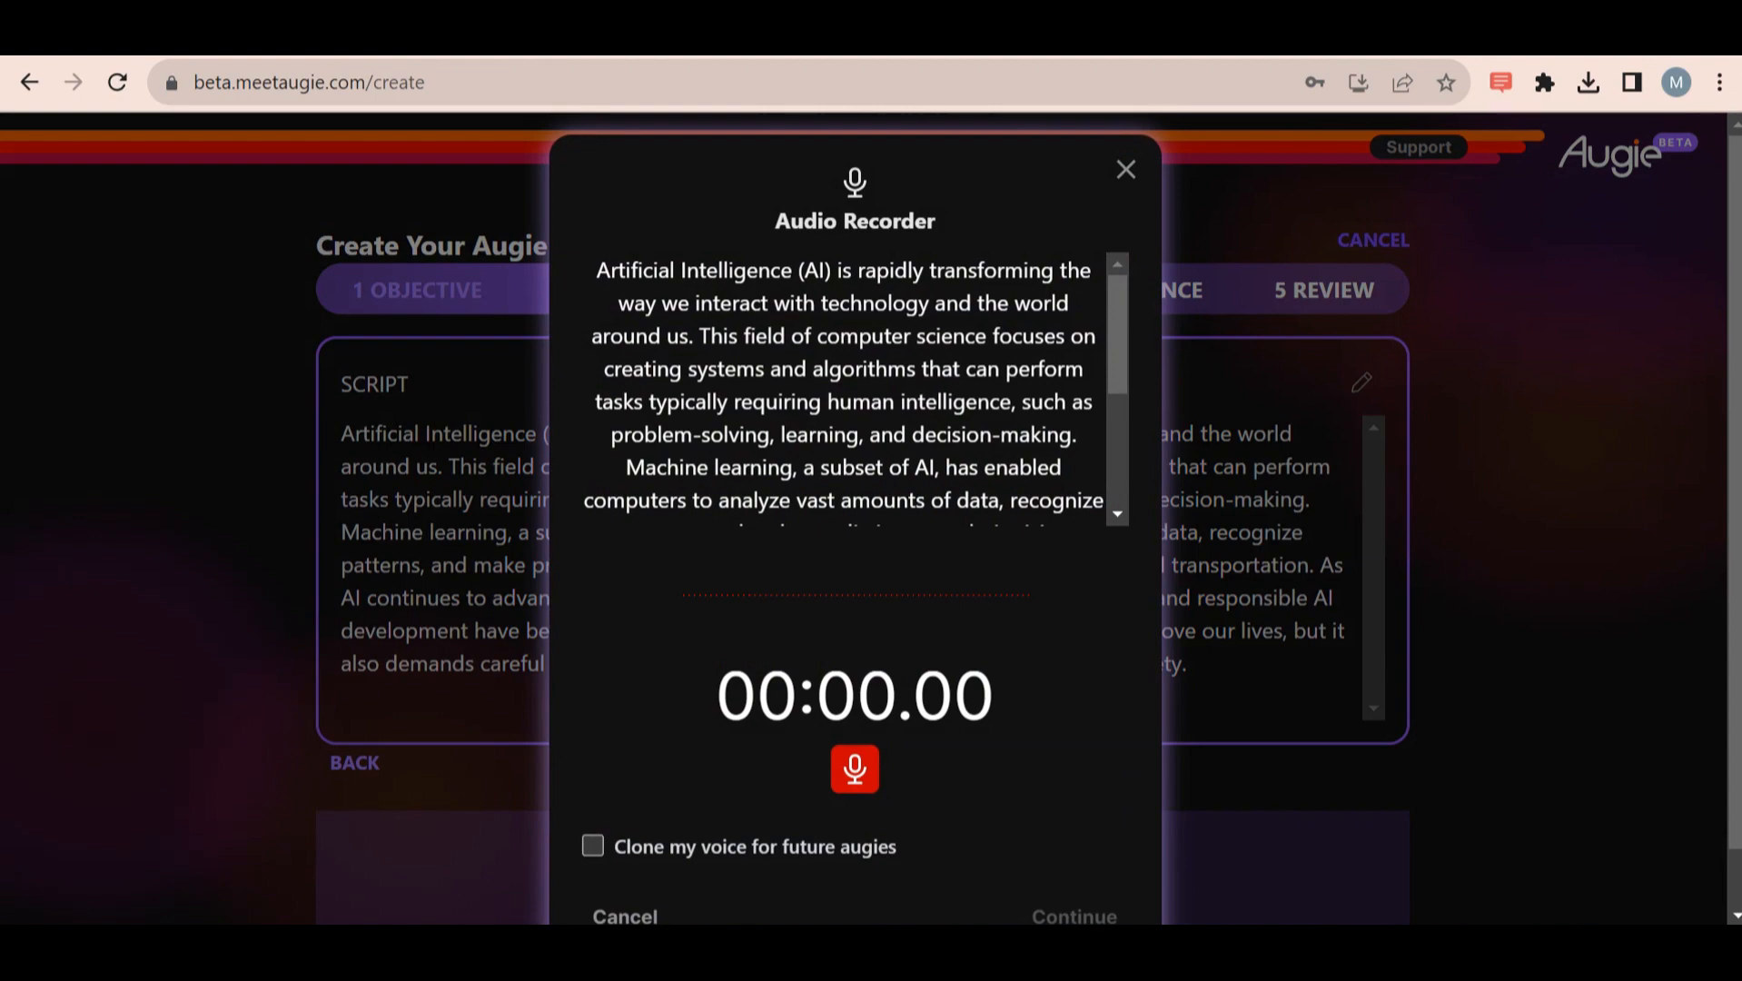
left_click(592, 846)
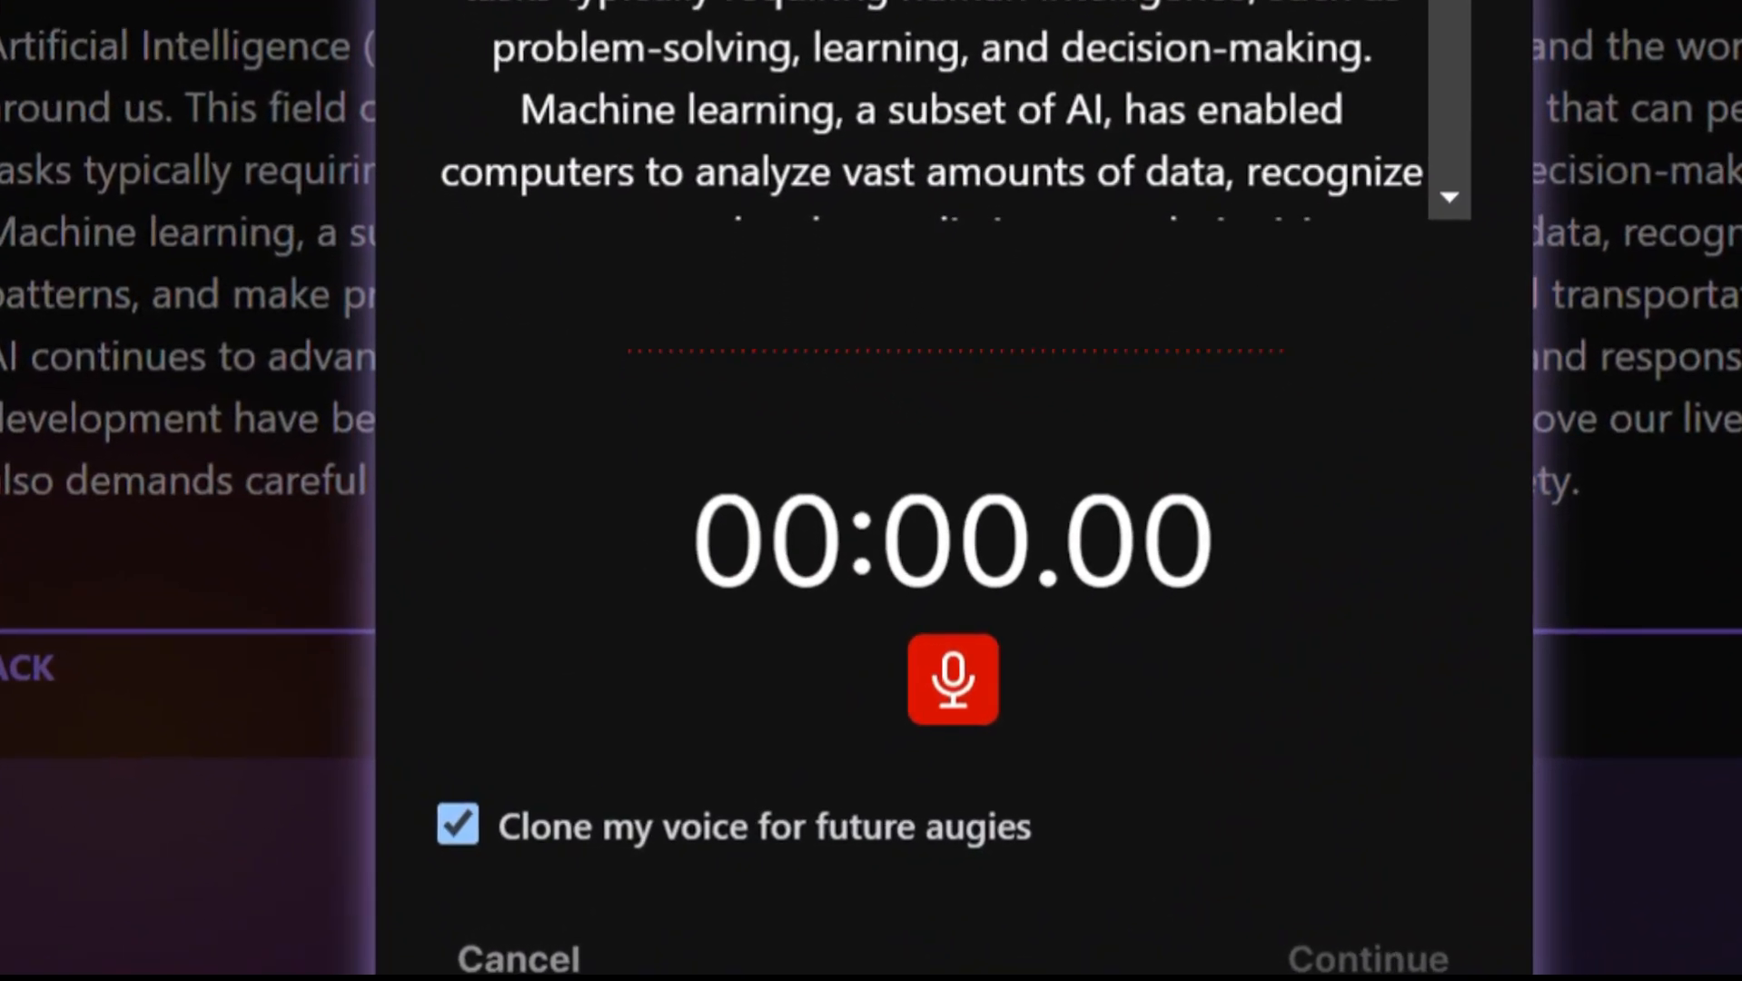
left_click(952, 680)
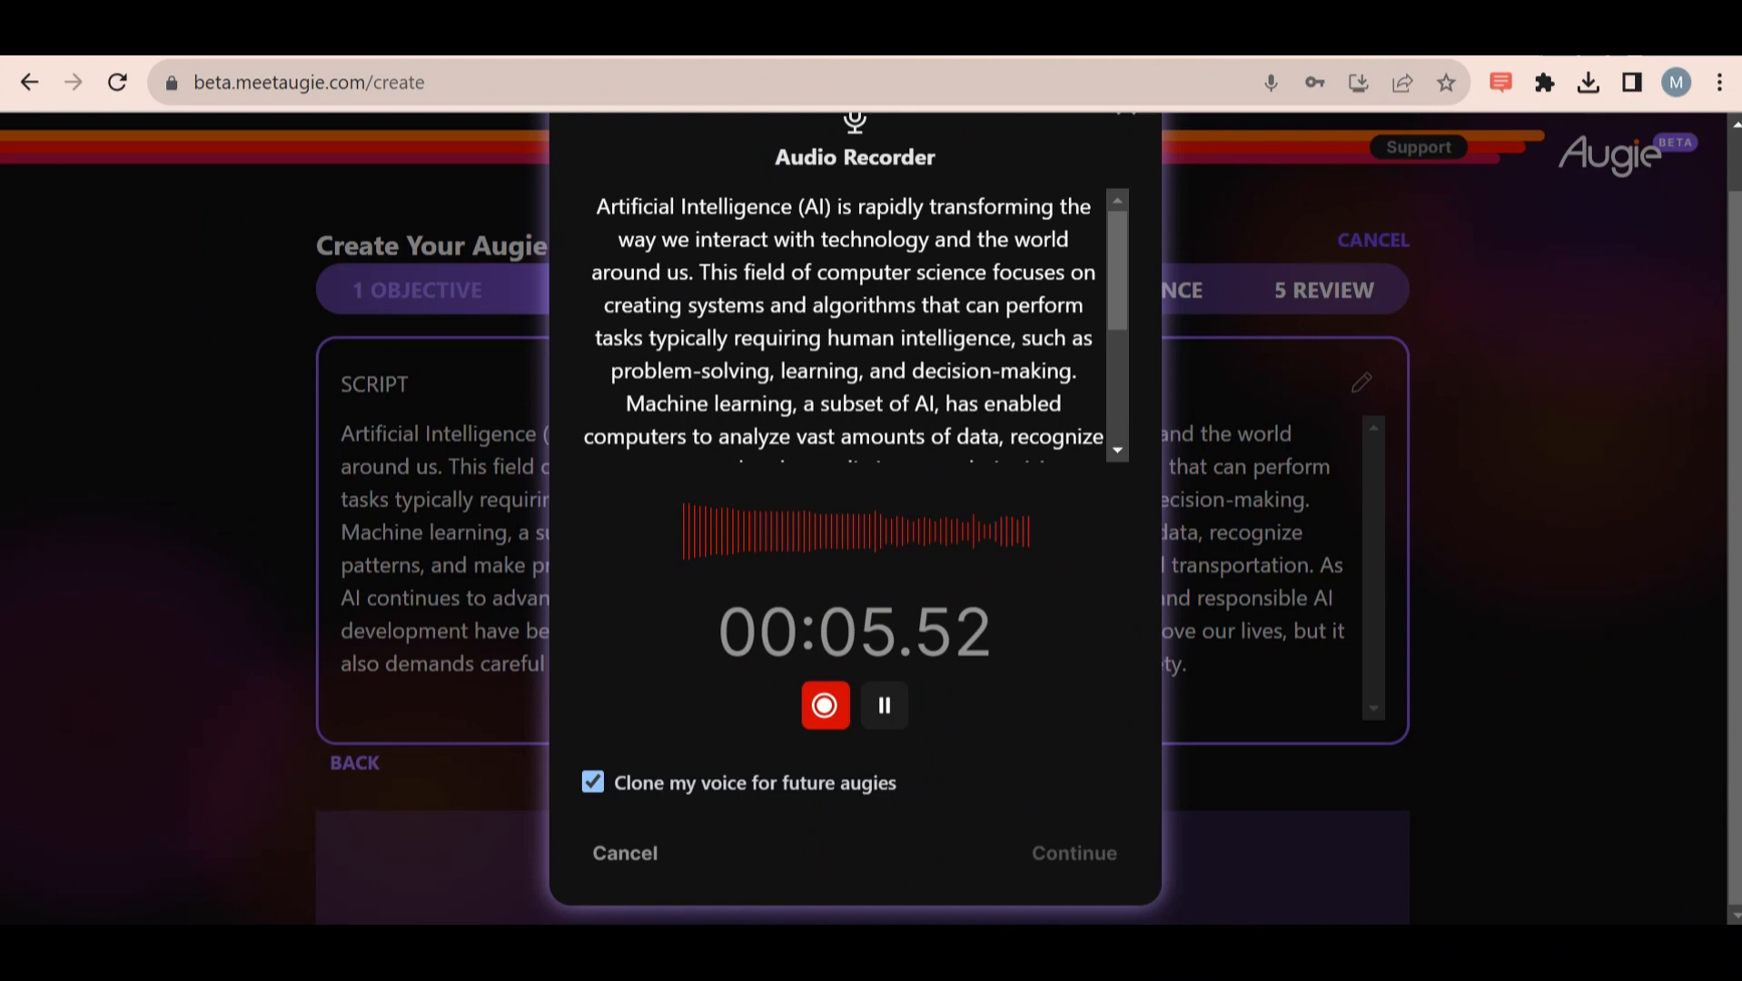
left_click(1072, 854)
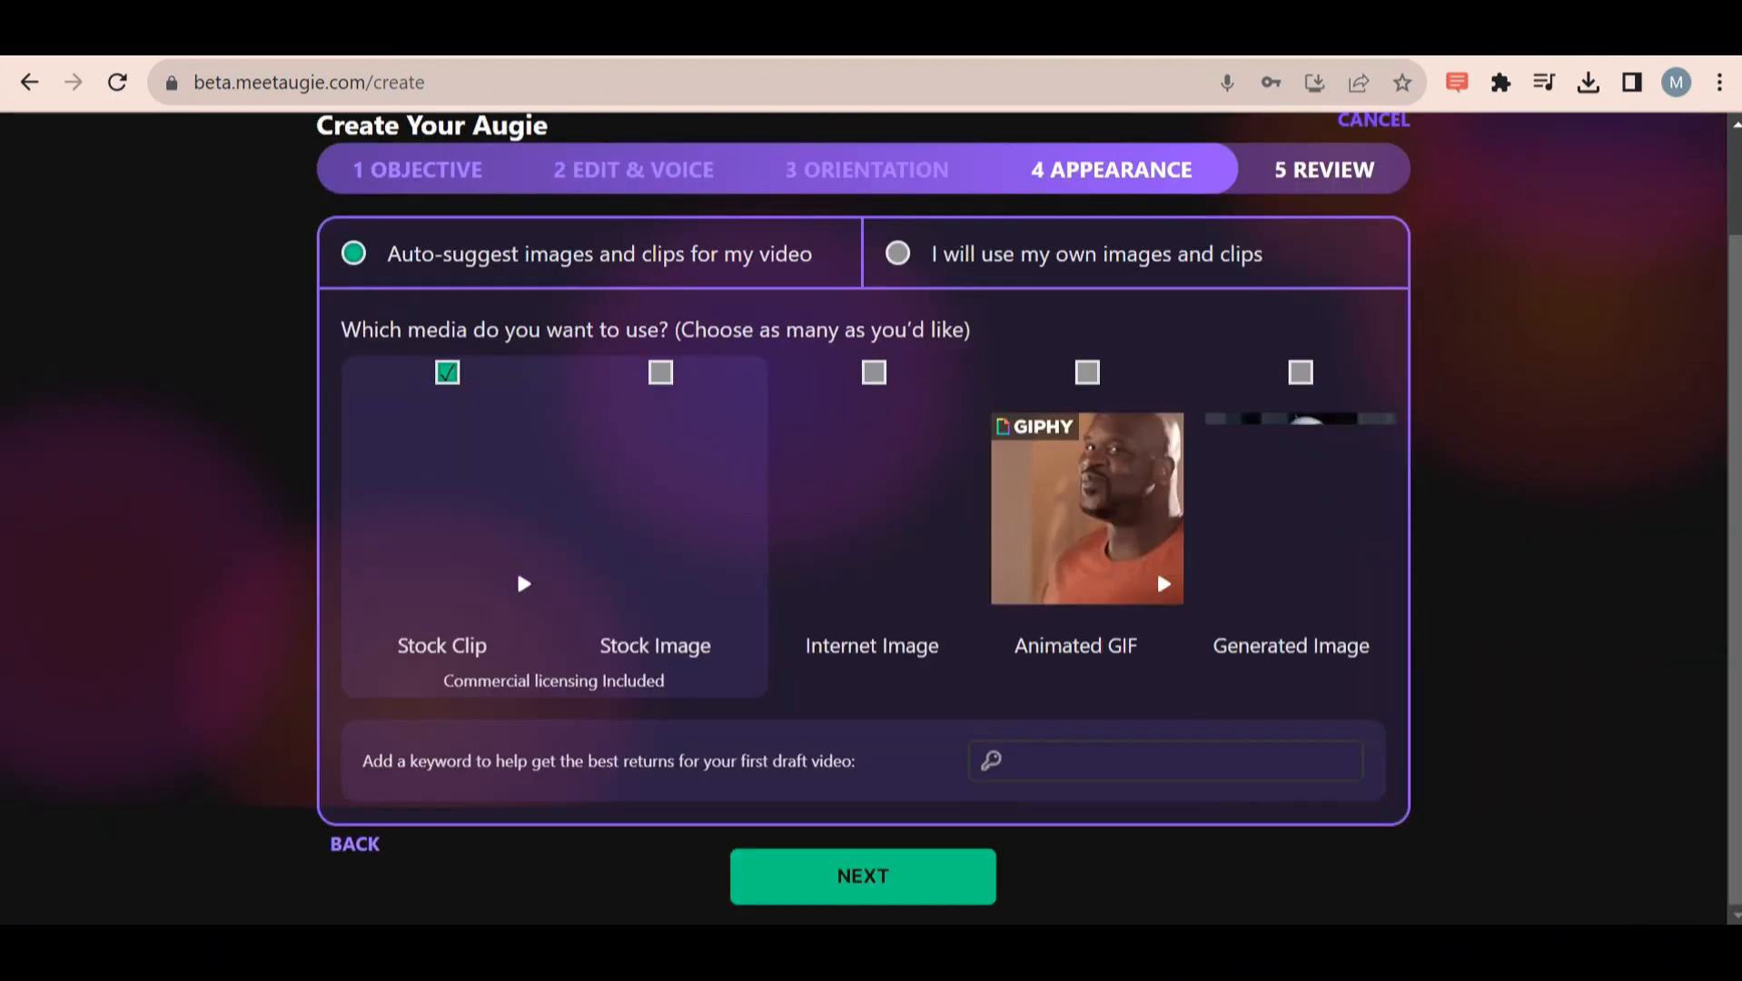
left_click(863, 875)
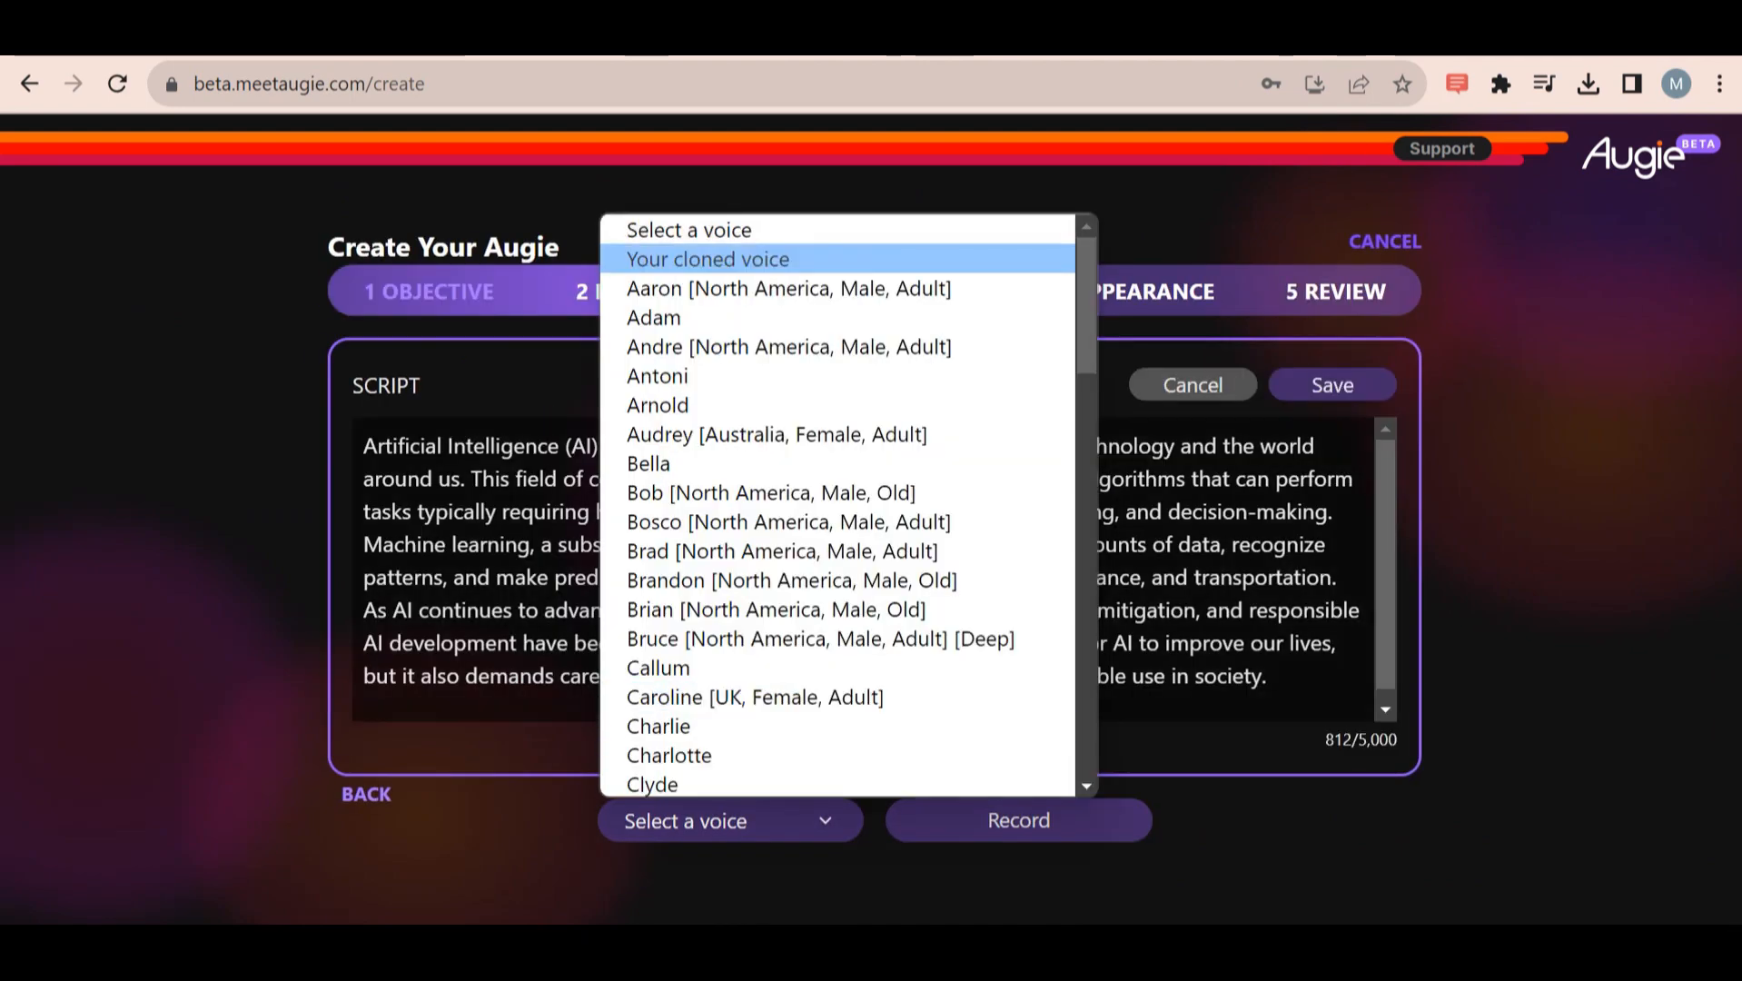
mouse_move(658, 725)
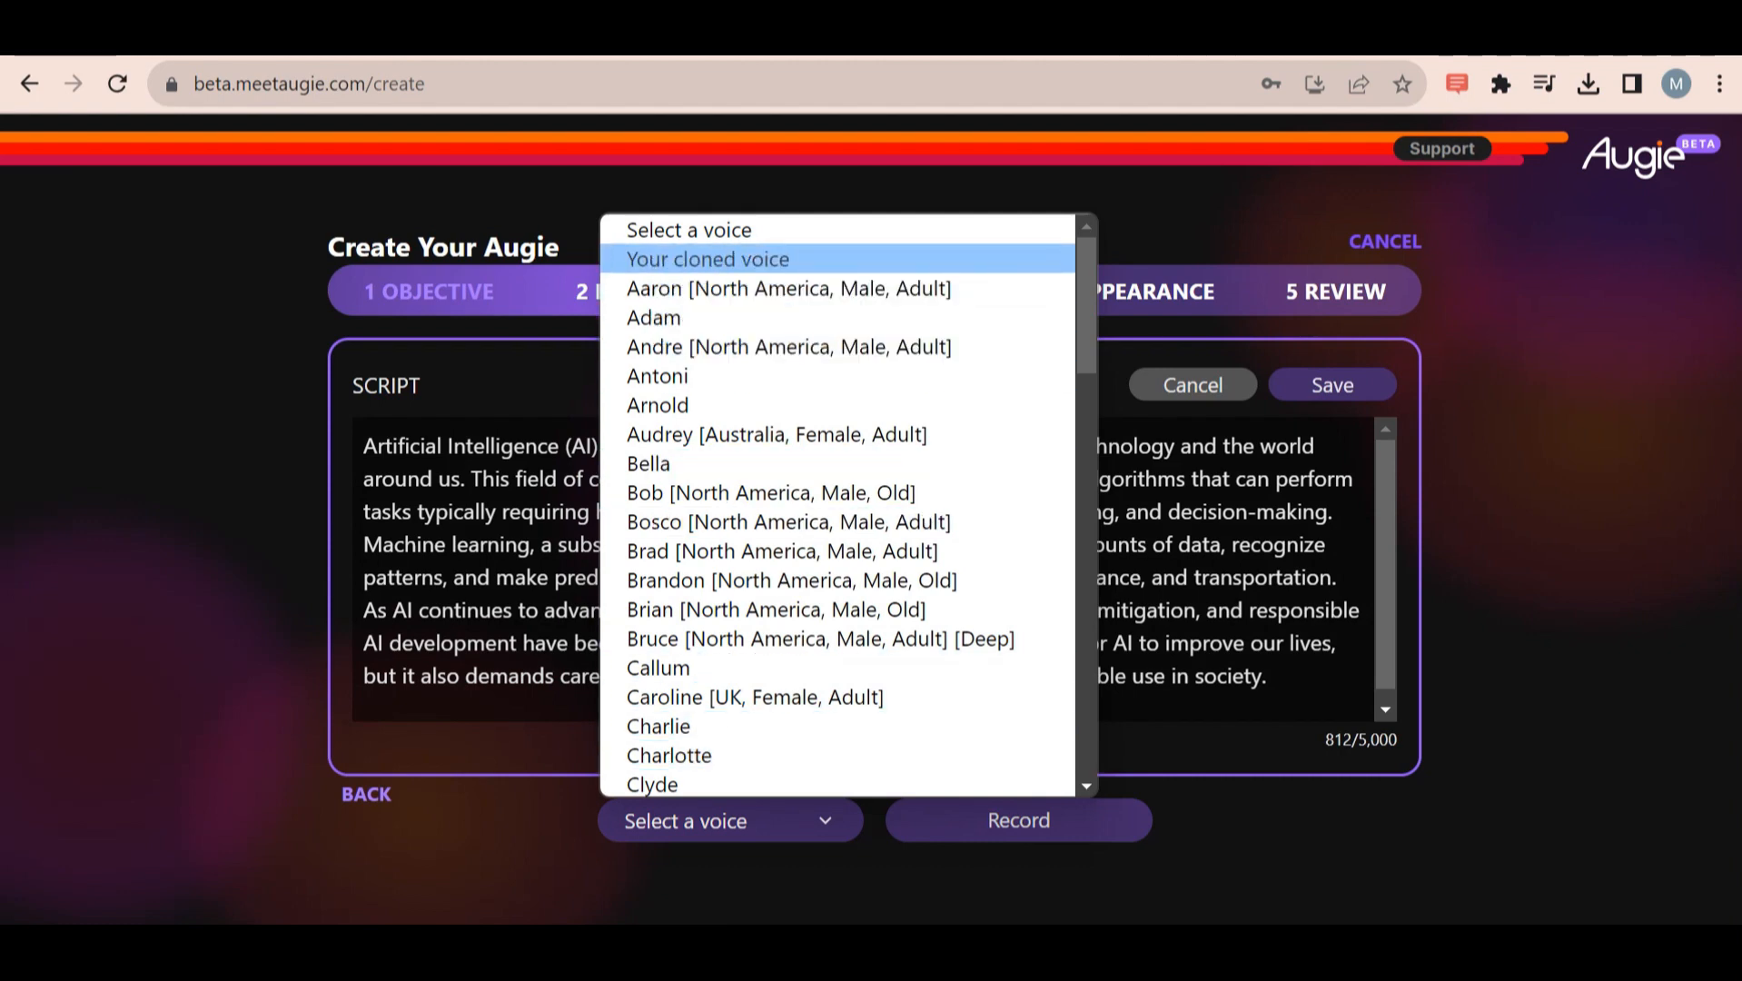
Select 'Your cloned voice', download the 51-second narration preview, and begin rewriting the script
left_click(707, 258)
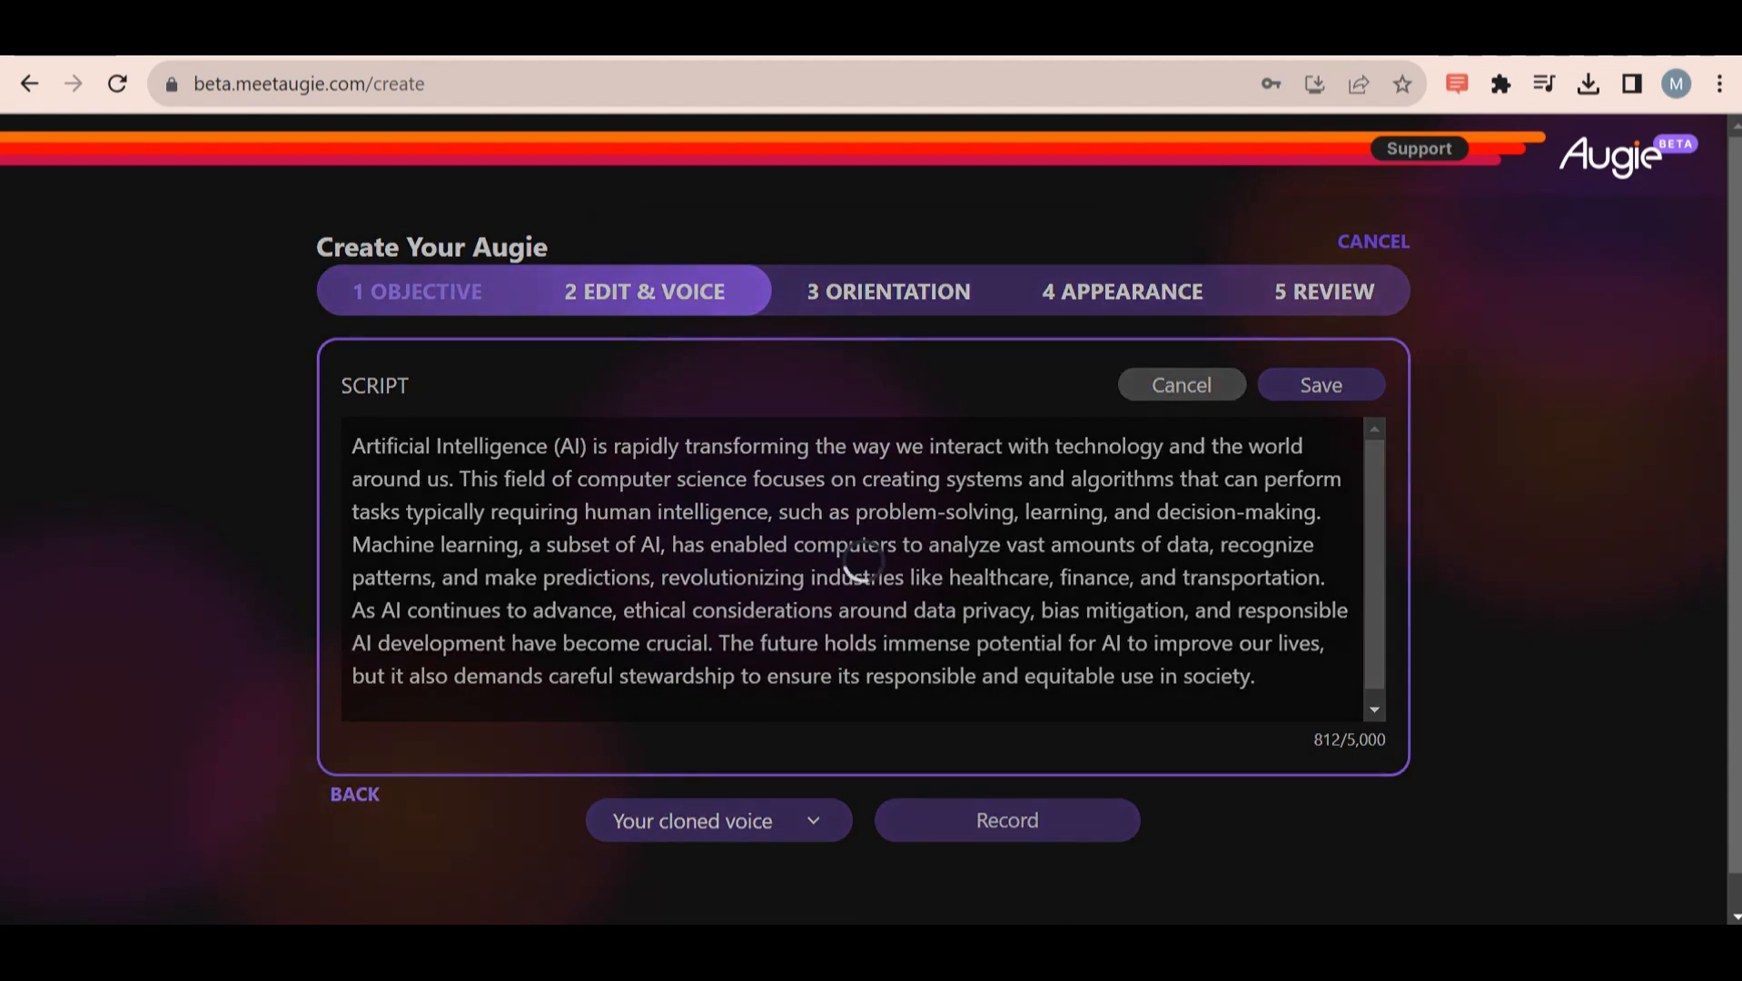
scroll("down", 3)
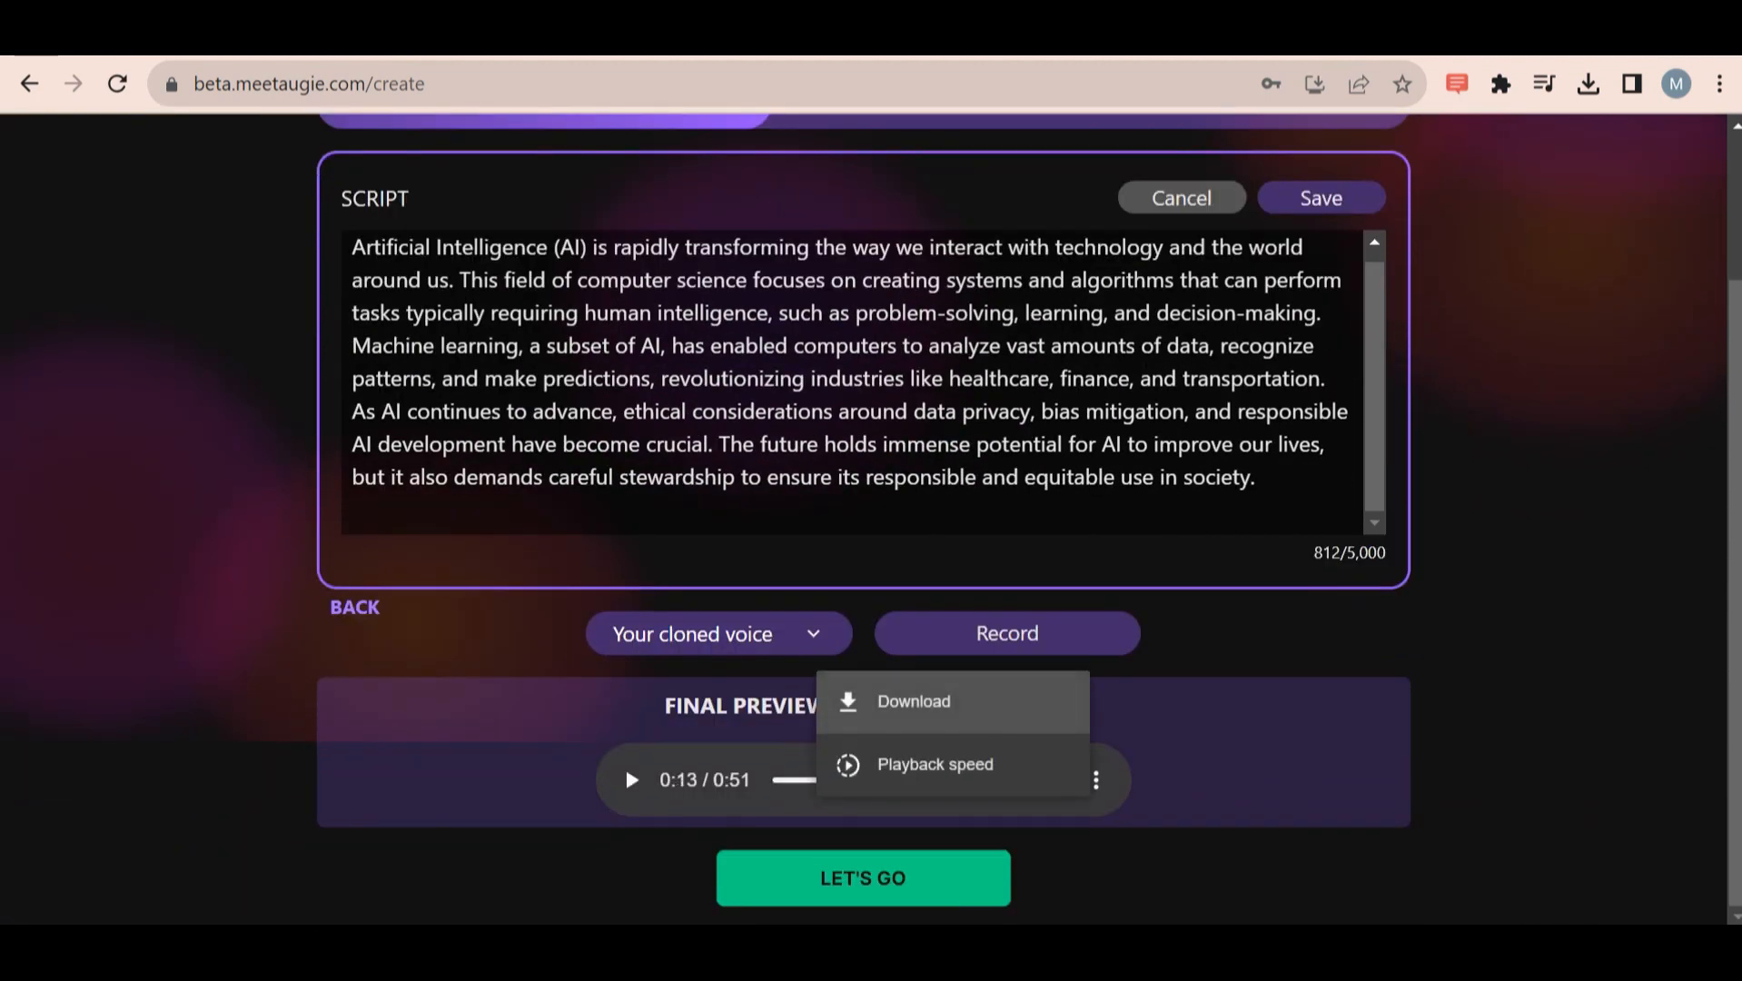
left_click(914, 701)
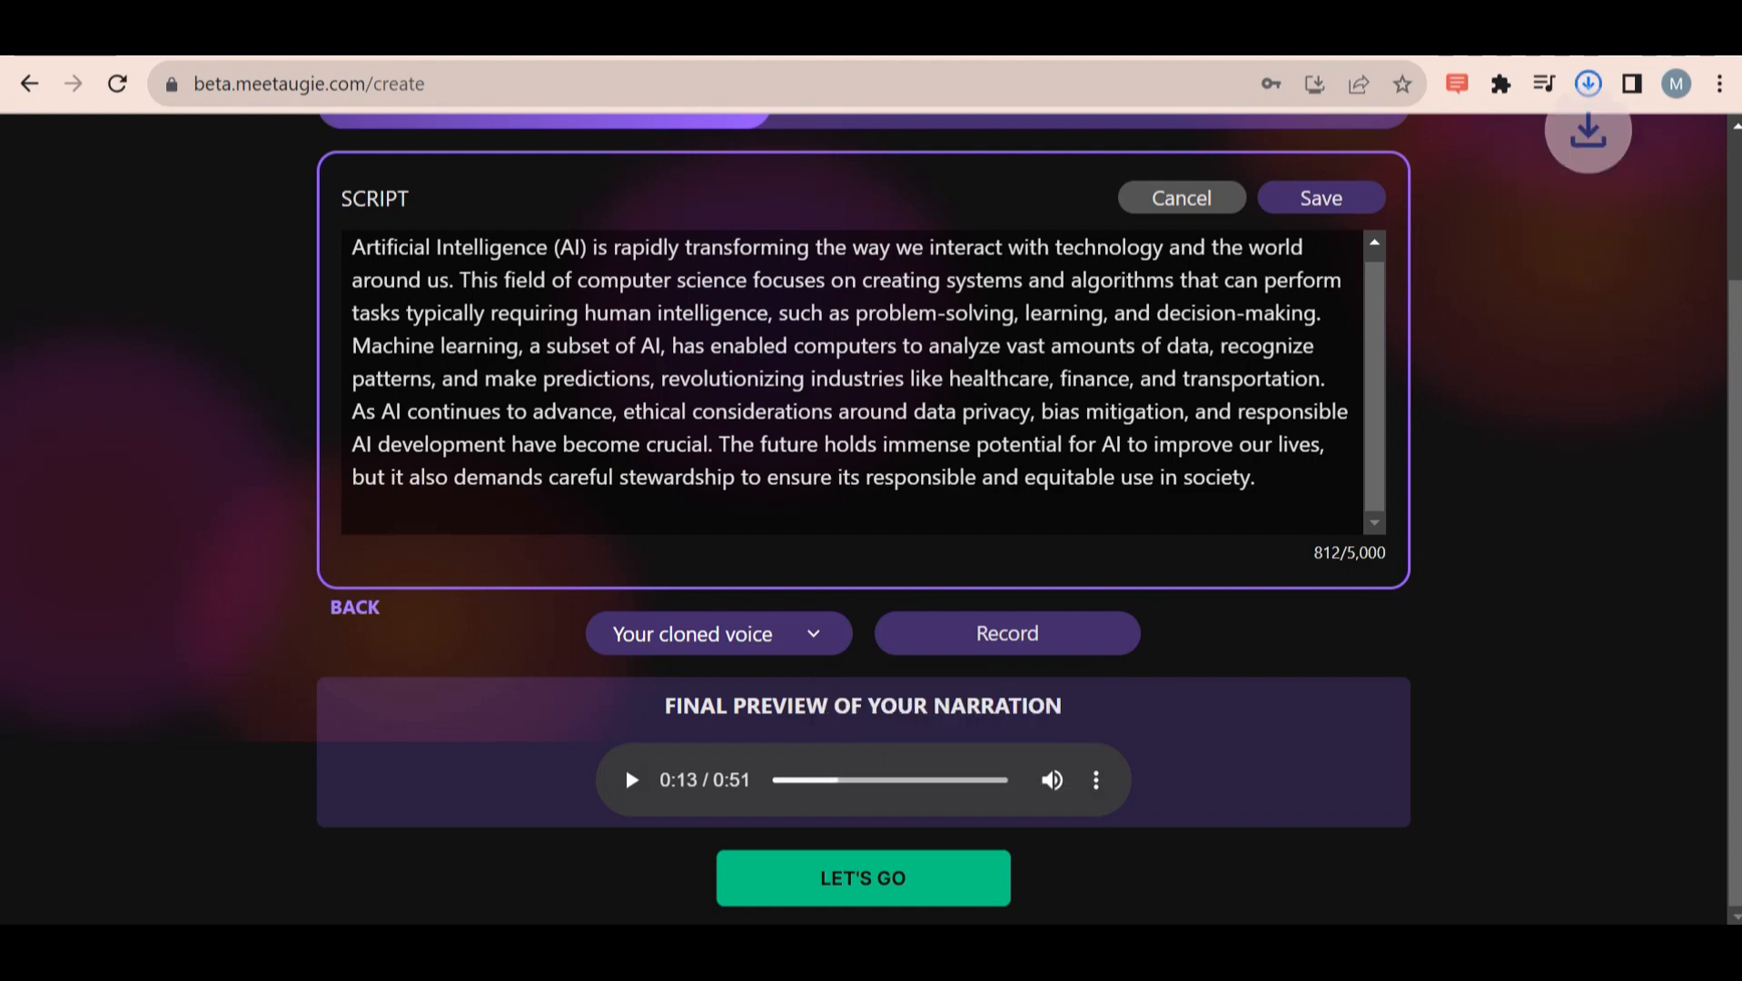
left_click(1587, 83)
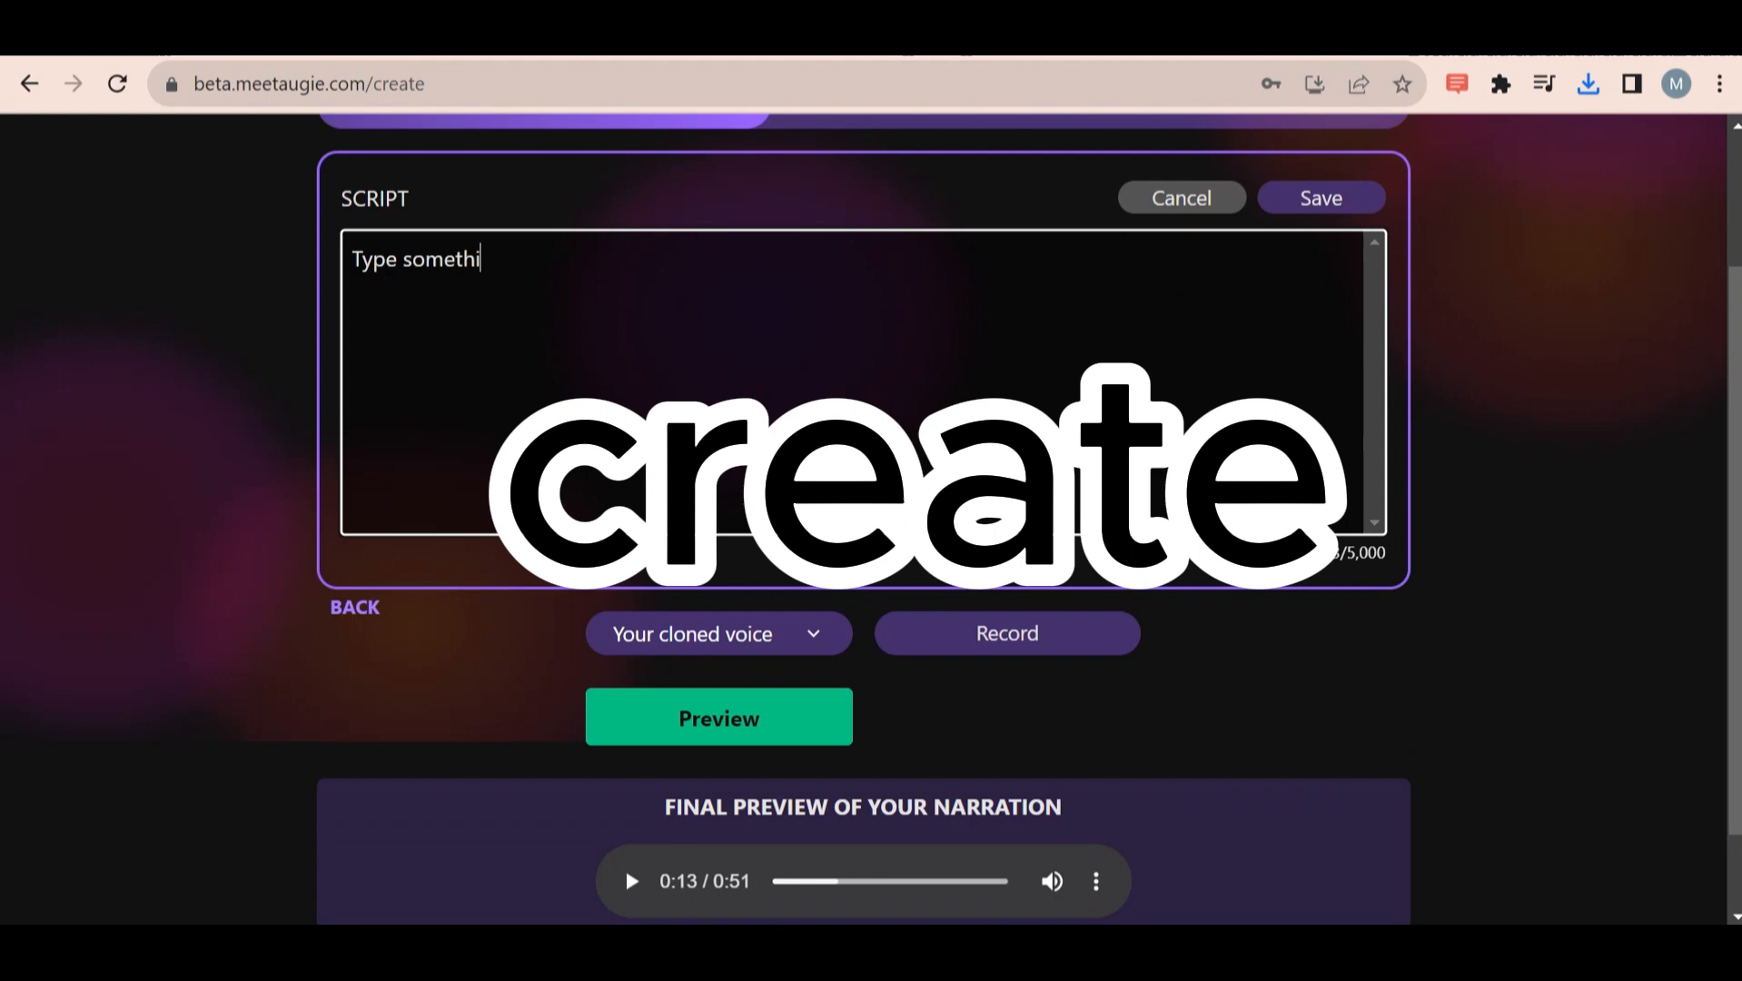
Type '...ng else and select preview again. Then you can download the new sound' as the script
type("ng else and select preview")
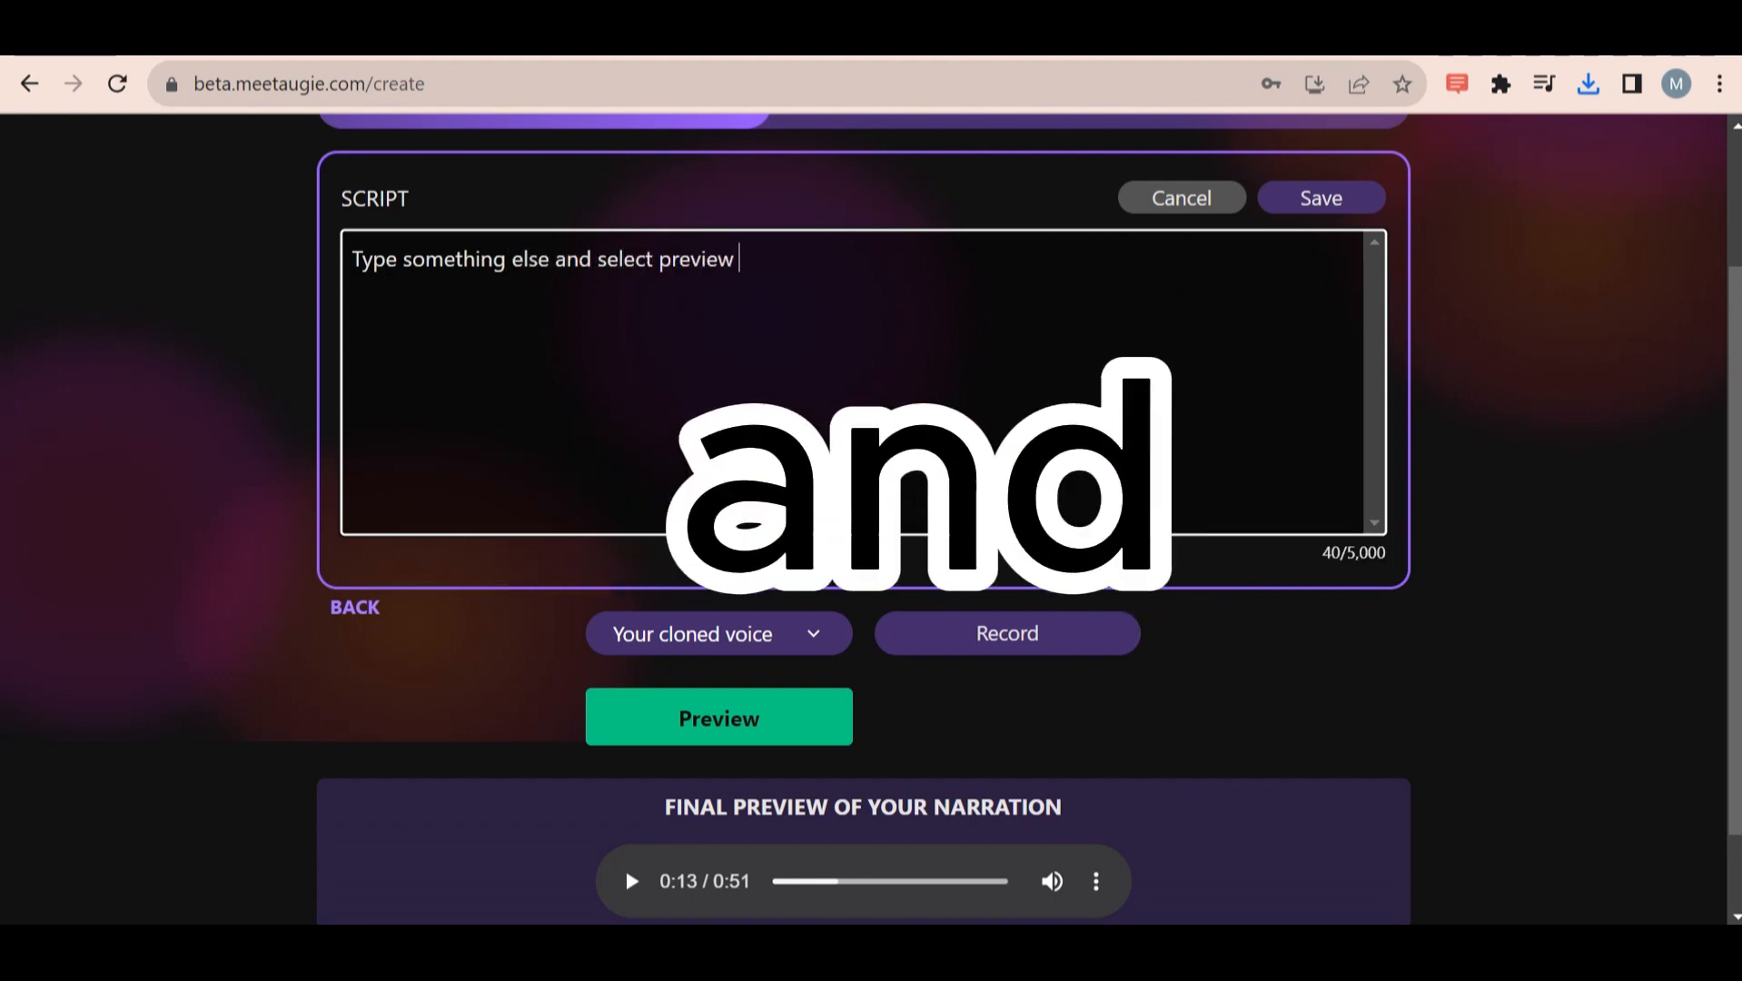
type("again. Then you can")
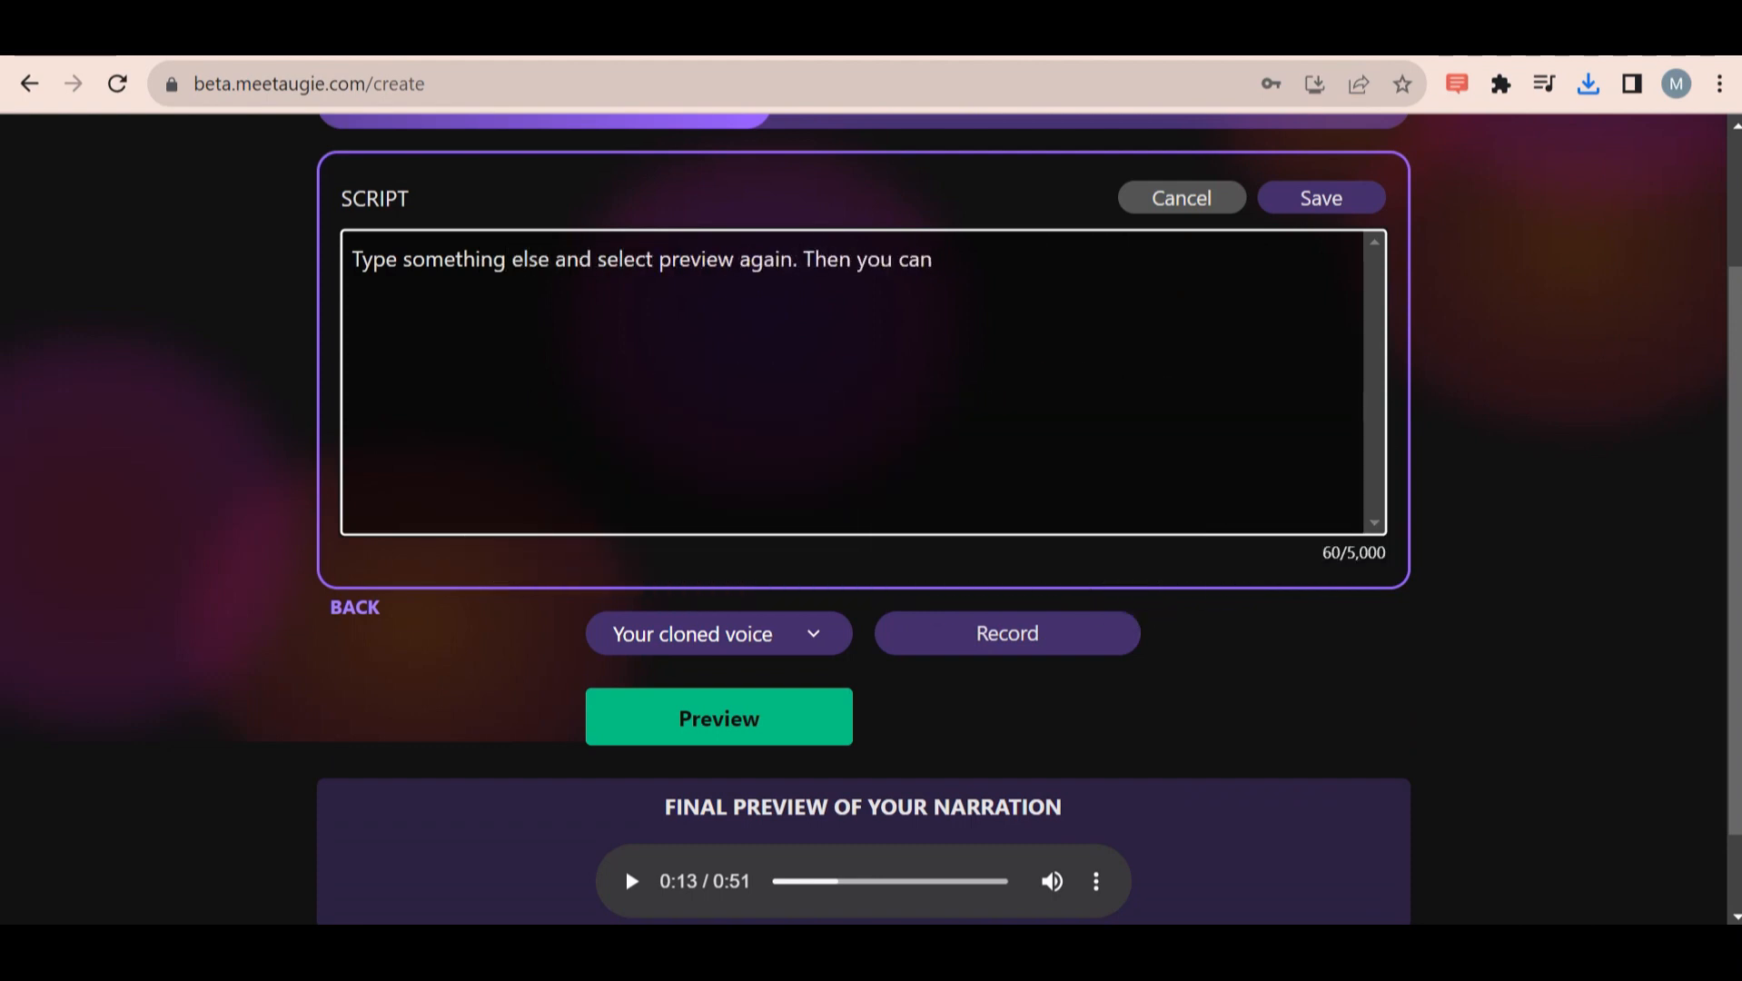
type("download the new sound")
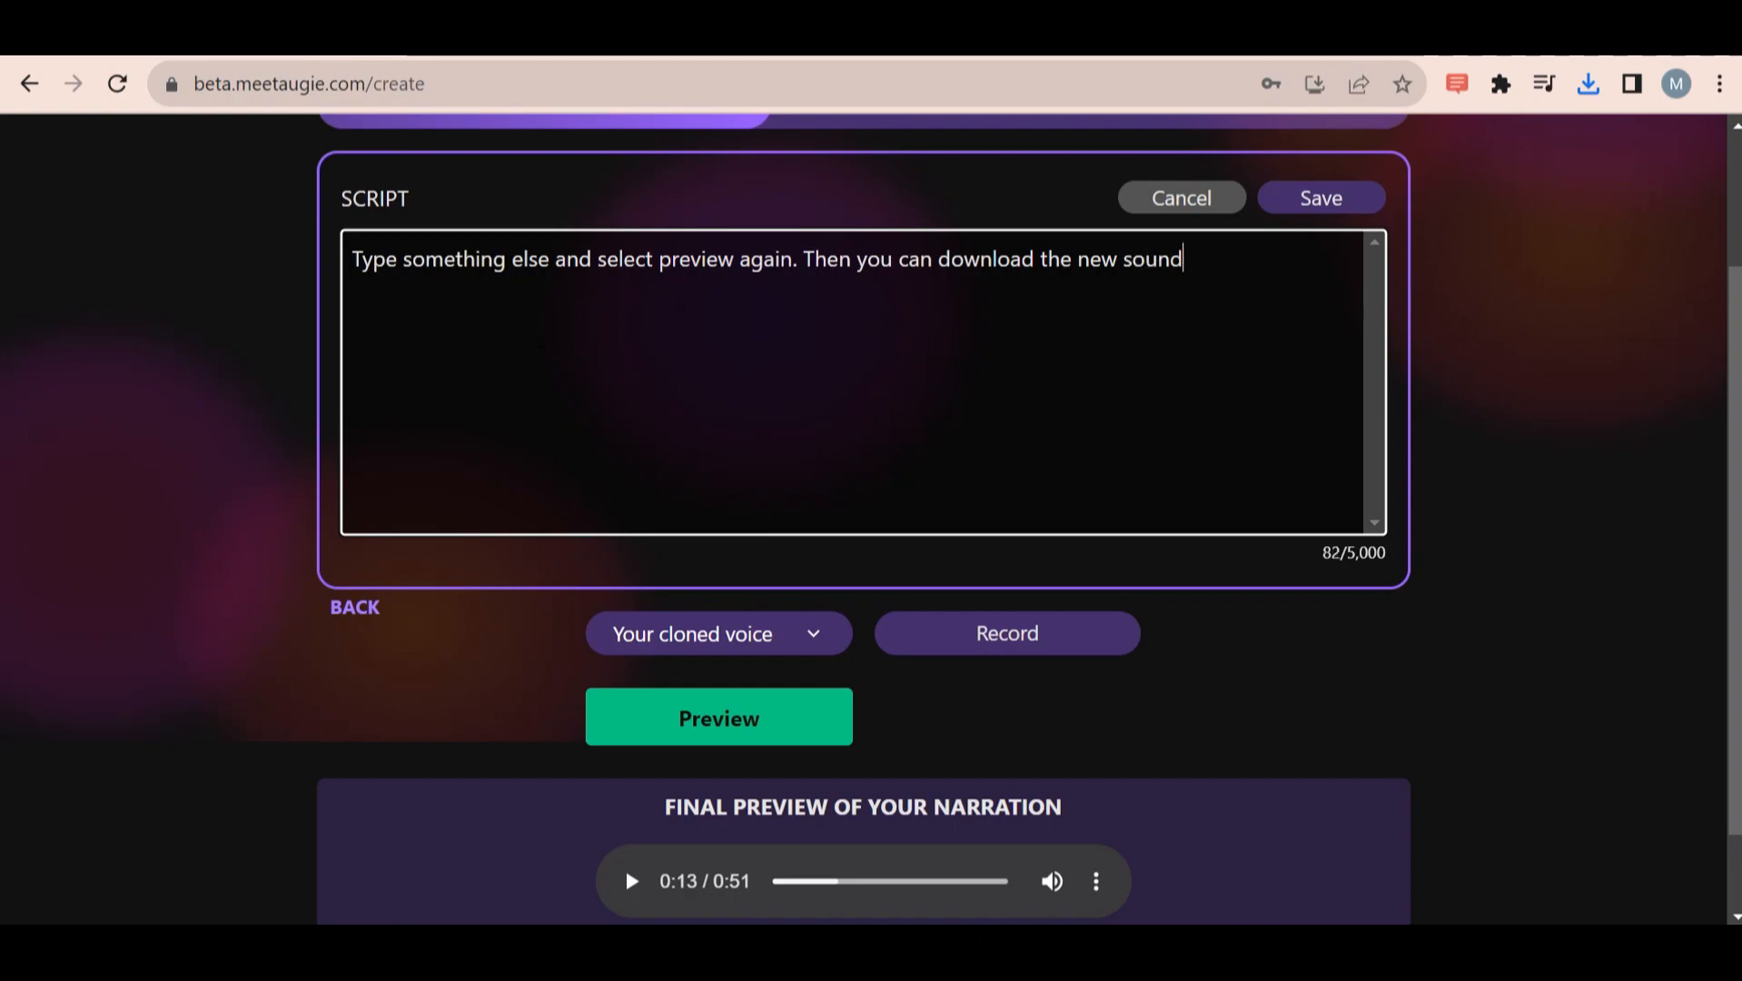